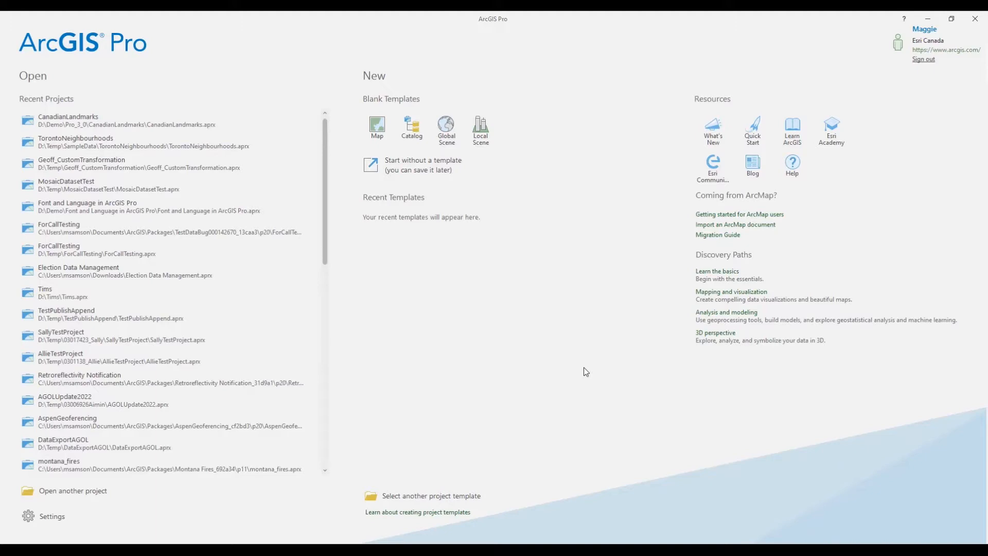
mouse_move(99, 540)
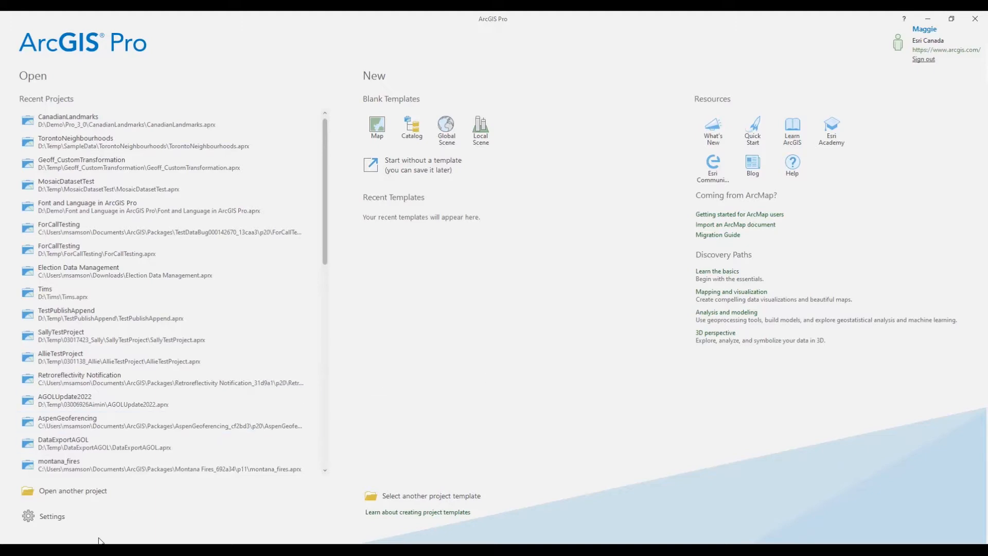
Step: Show the About page with version 2.9.0 and the available 3.0.1 update
click(51, 515)
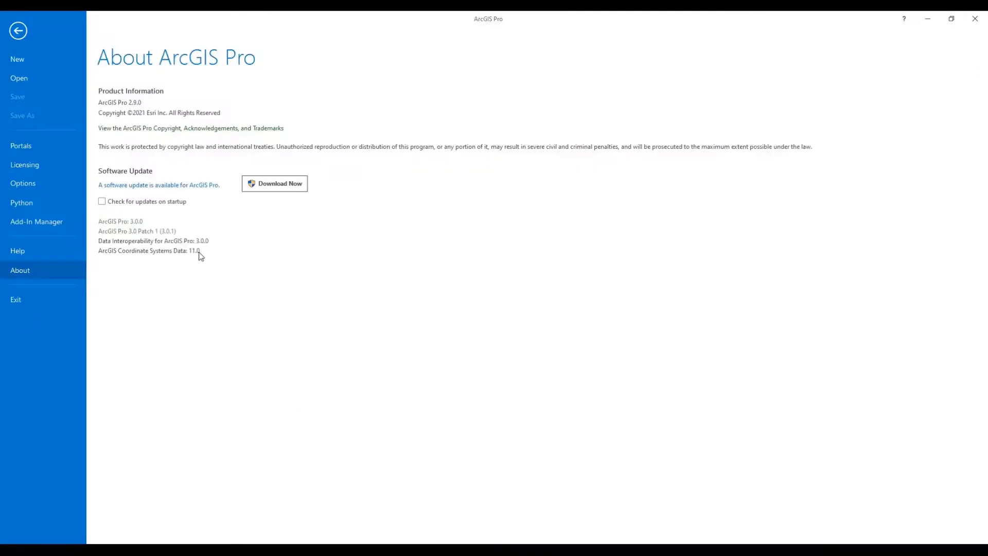
mouse_move(281, 183)
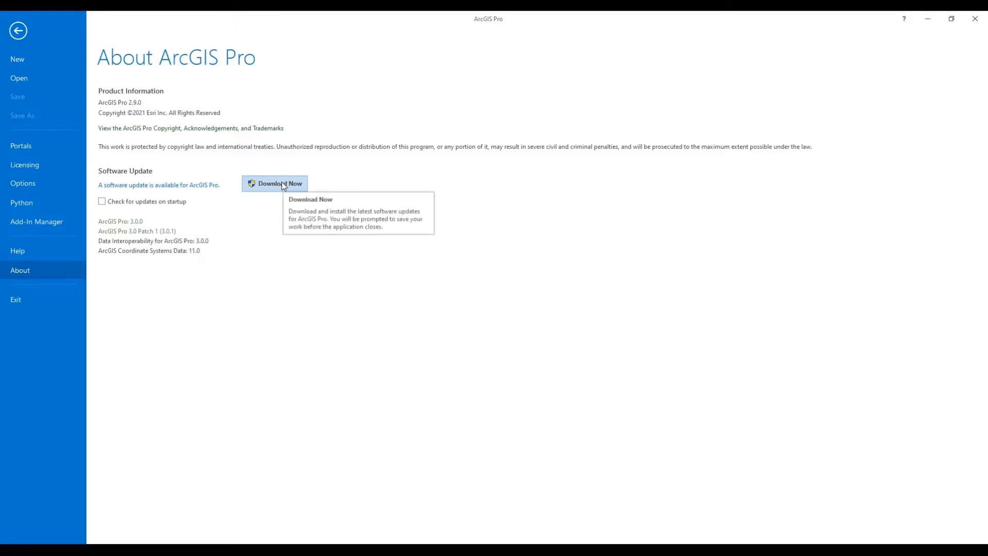
Step: Start the 3.0 download and agree to the Master Agreement in Download Manager
click(274, 183)
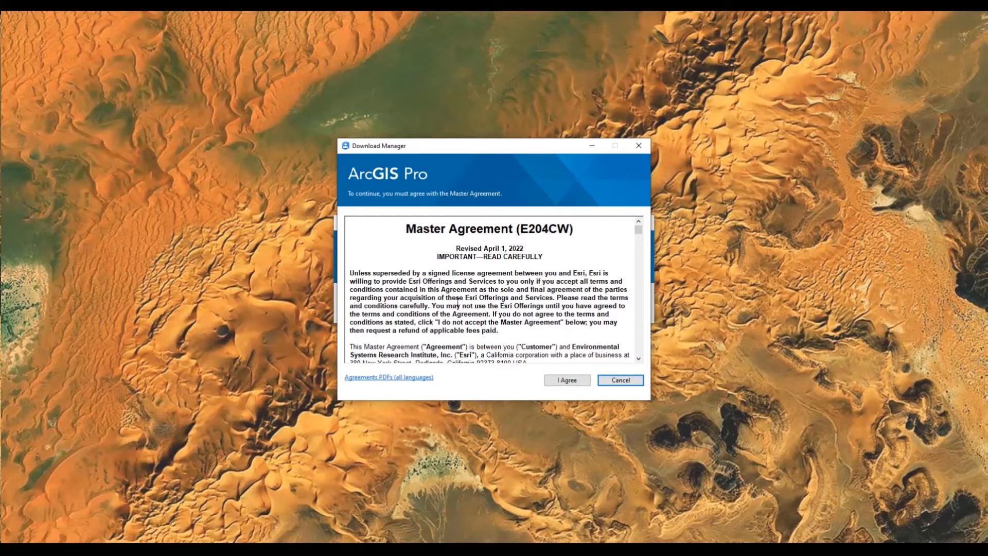
scroll(down, 3)
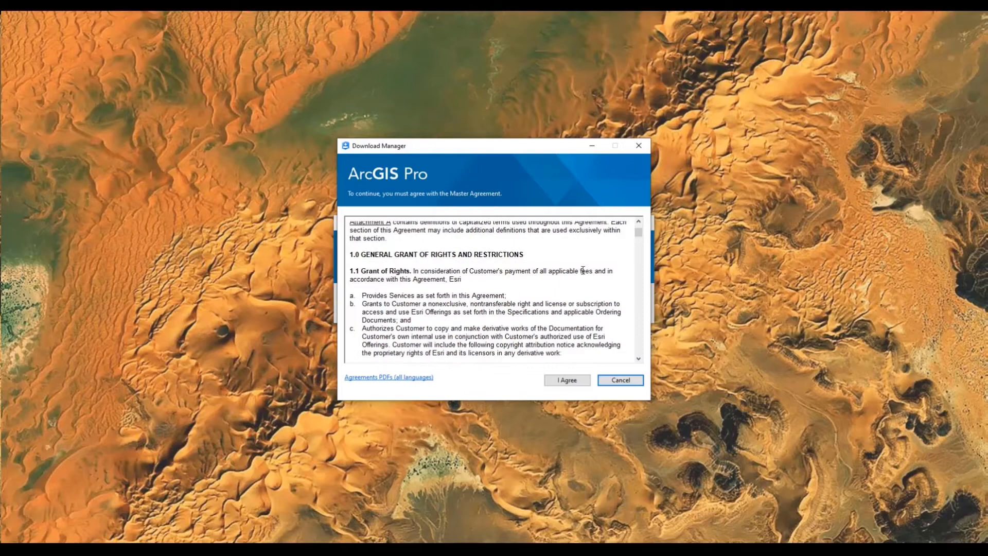
scroll(down, 3)
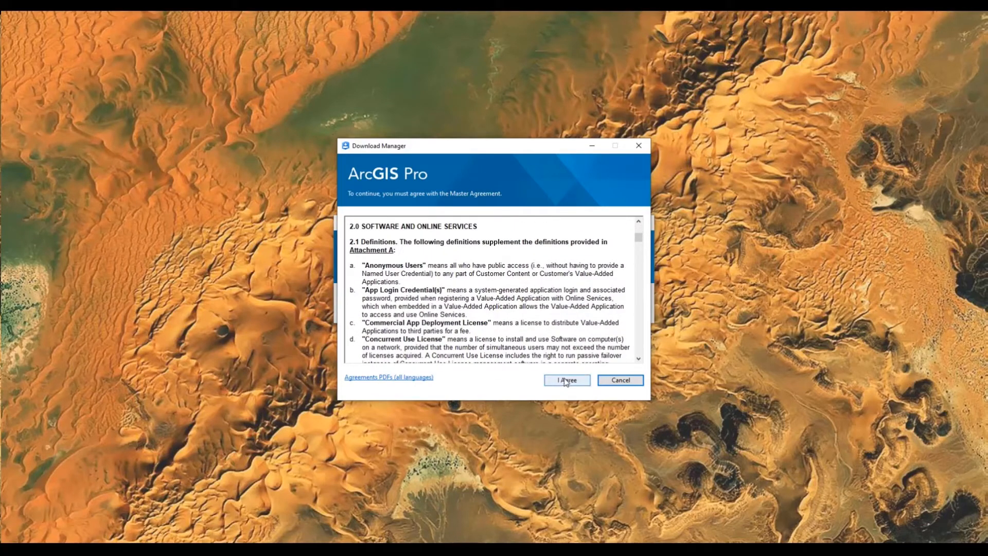
click(566, 380)
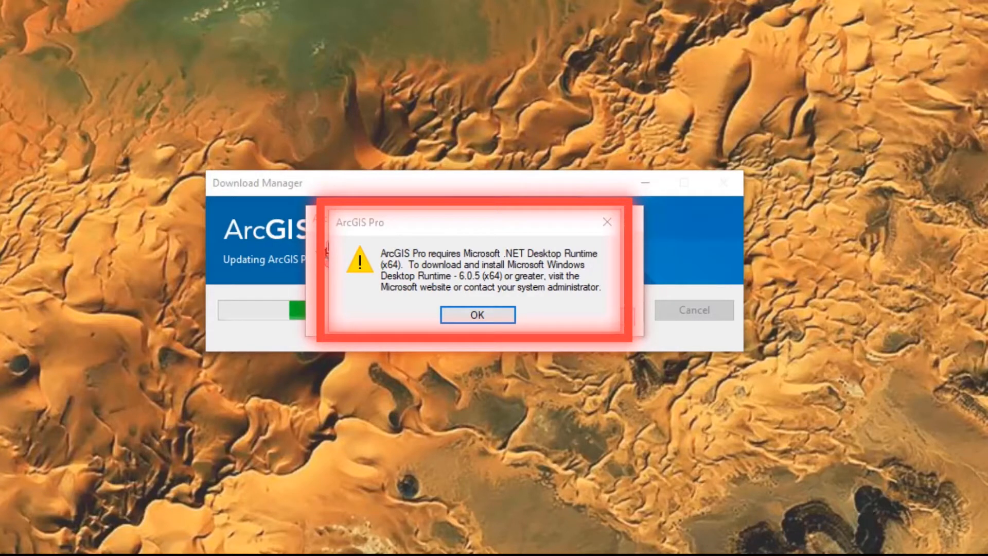
Step: Acknowledge the Microsoft .NET Desktop Runtime 6.0.5 (x64) requirement warning with OK
click(477, 315)
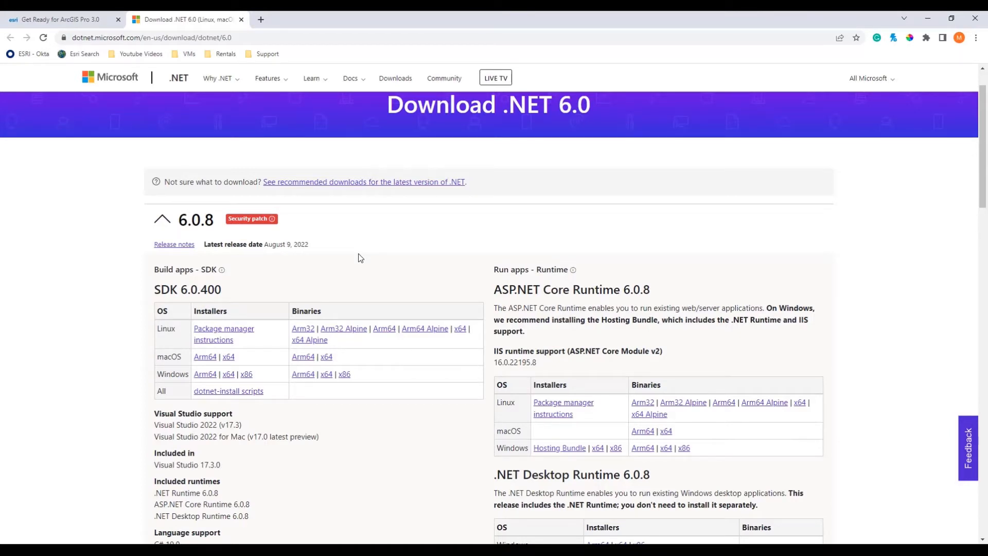
mouse_move(299, 285)
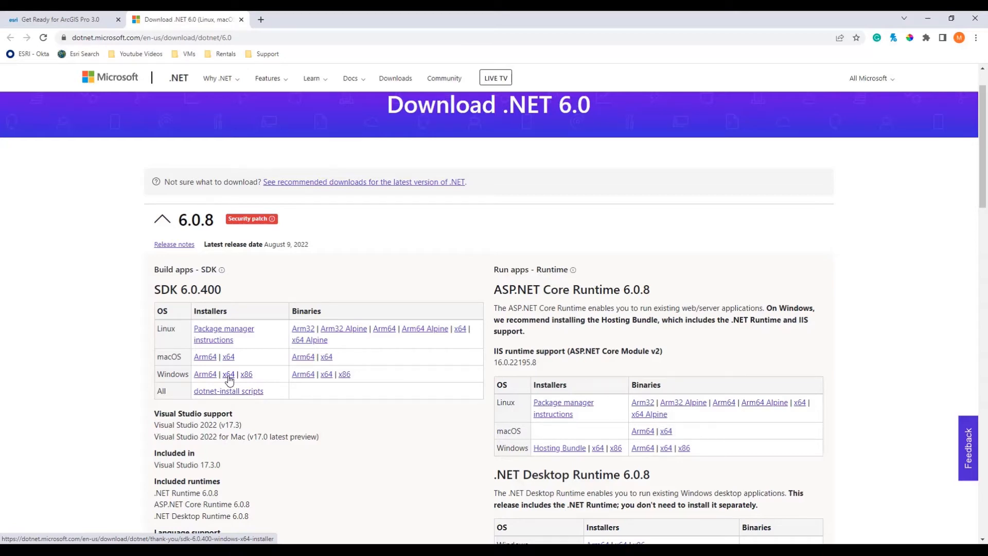
Step: Save the .NET SDK 6.0.400 Windows x64 installer to Downloads
click(229, 373)
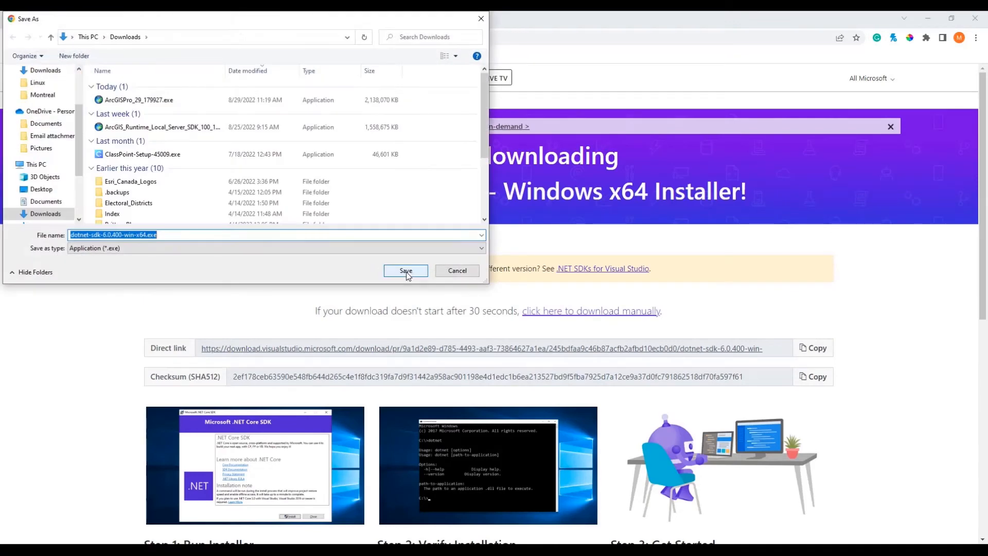
click(406, 271)
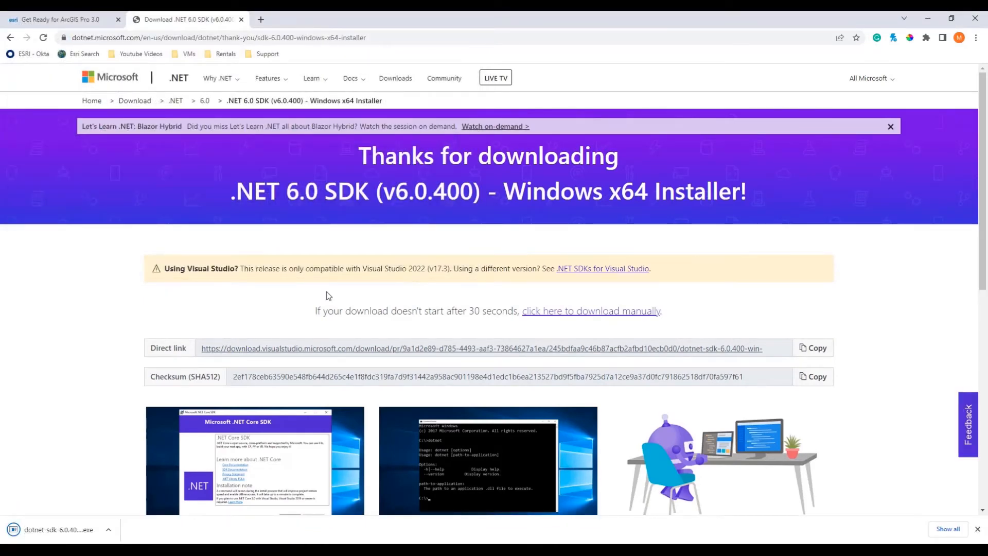
Step: Run the downloaded dotnet-sdk installer to install .NET SDK 6.0.400 and its runtimes
click(57, 529)
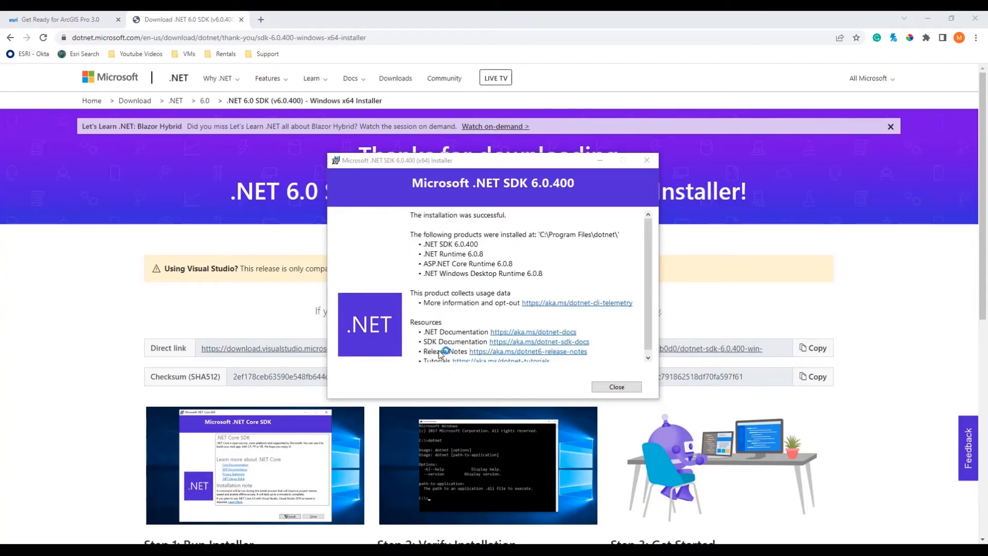
mouse_move(546, 293)
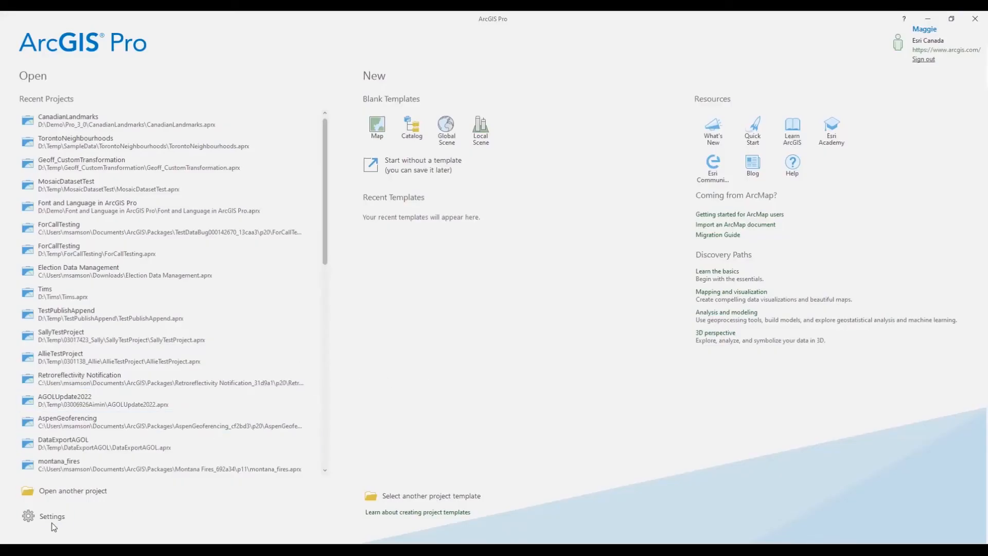
Step: Return to the About page and start the 3.0 update download again
click(51, 515)
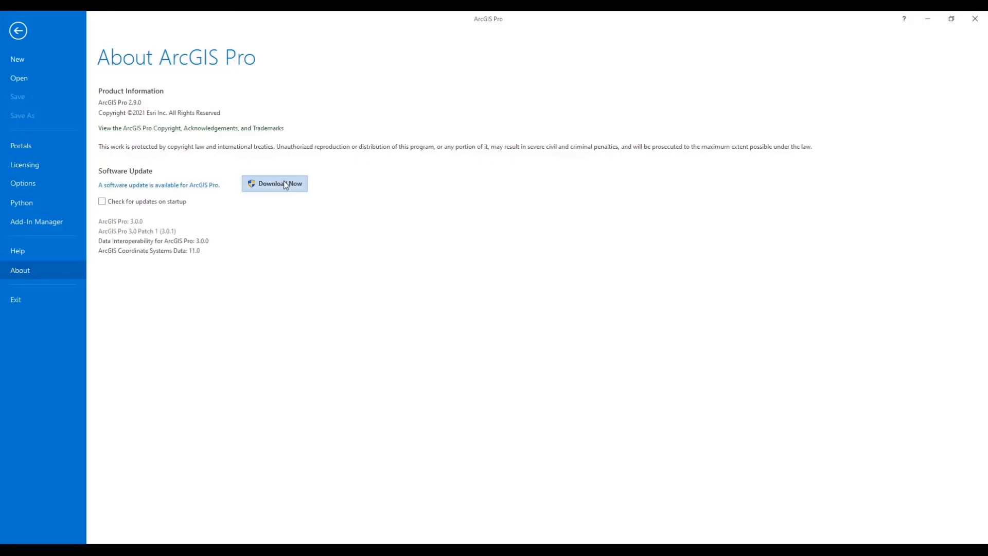
click(274, 183)
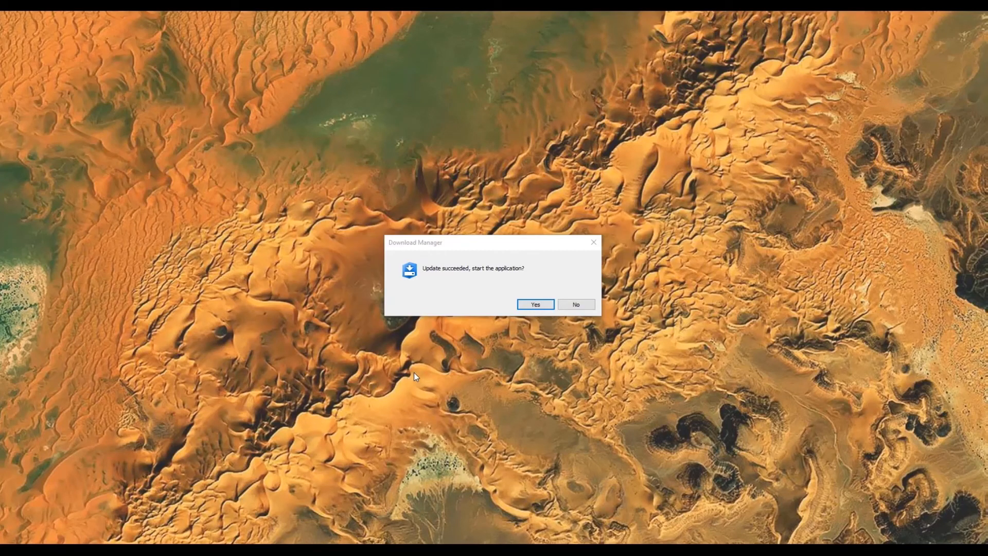
mouse_move(517, 351)
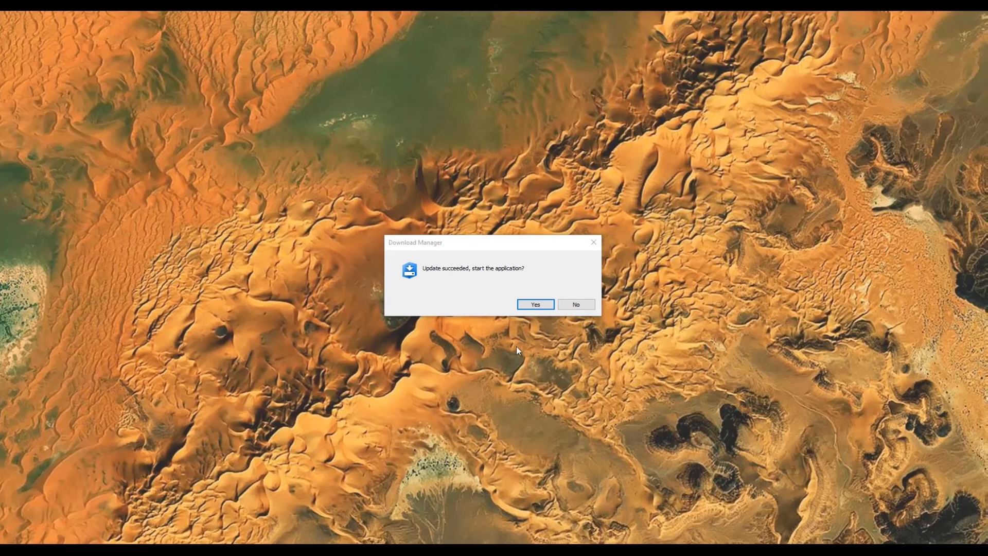
Step: Answer Yes to 'Update succeeded, start the application?' to launch ArcGIS Pro 3.0
click(535, 305)
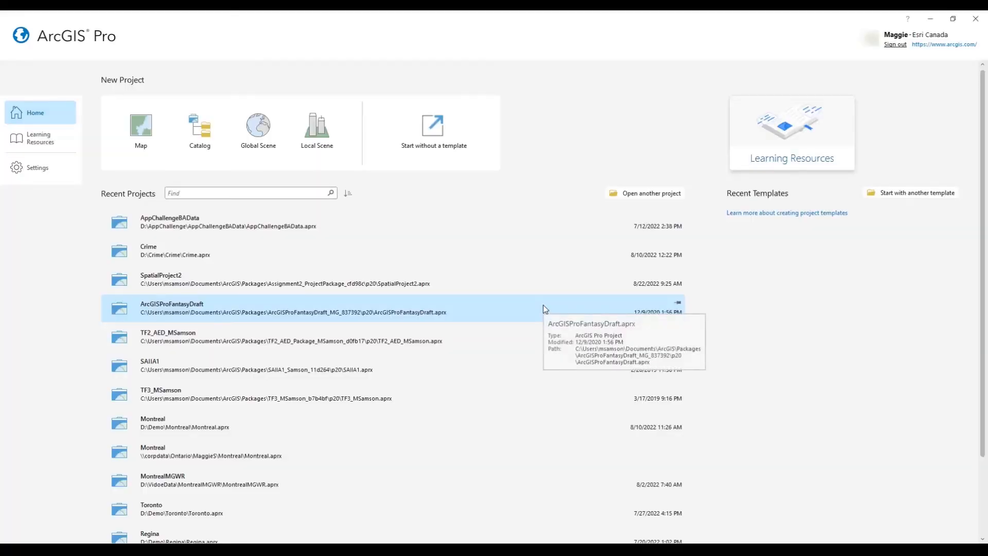